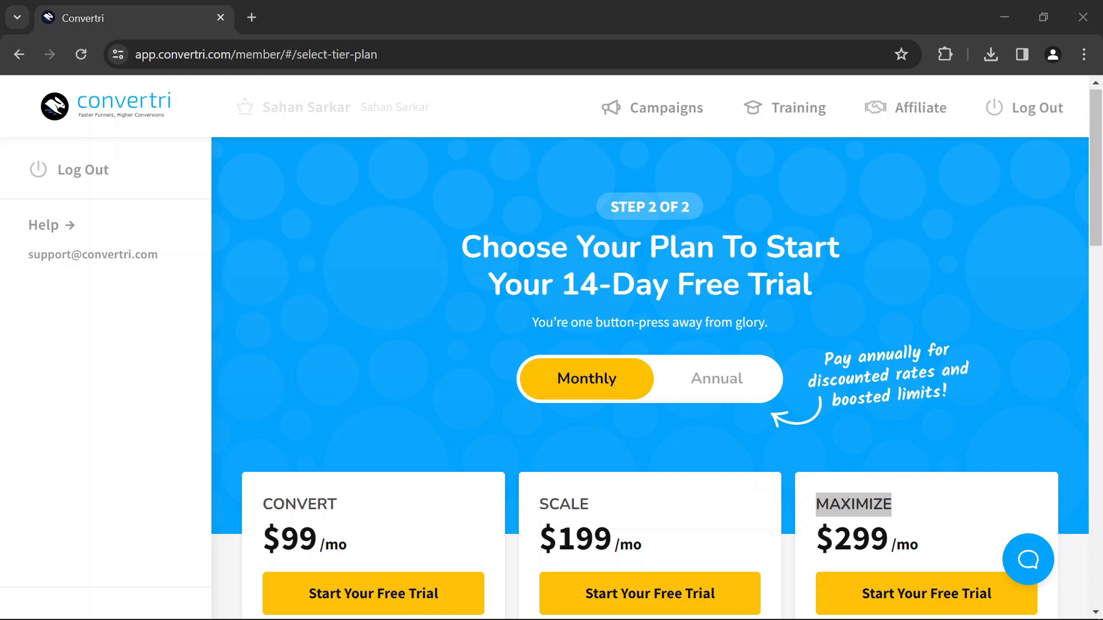
pyautogui.scroll(-3)
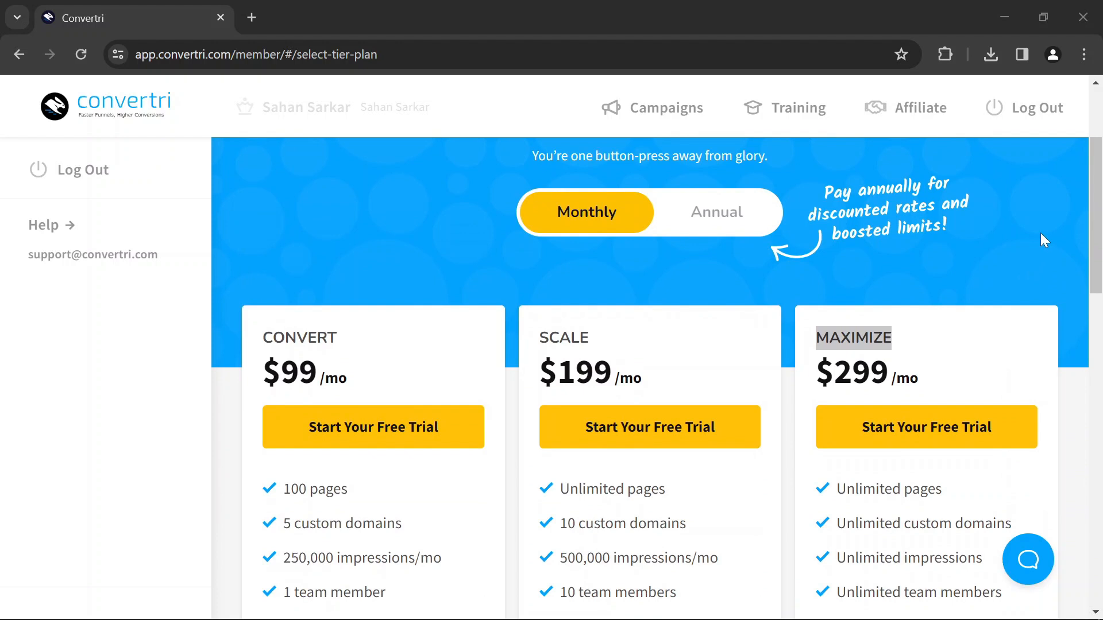
pyautogui.scroll(-3)
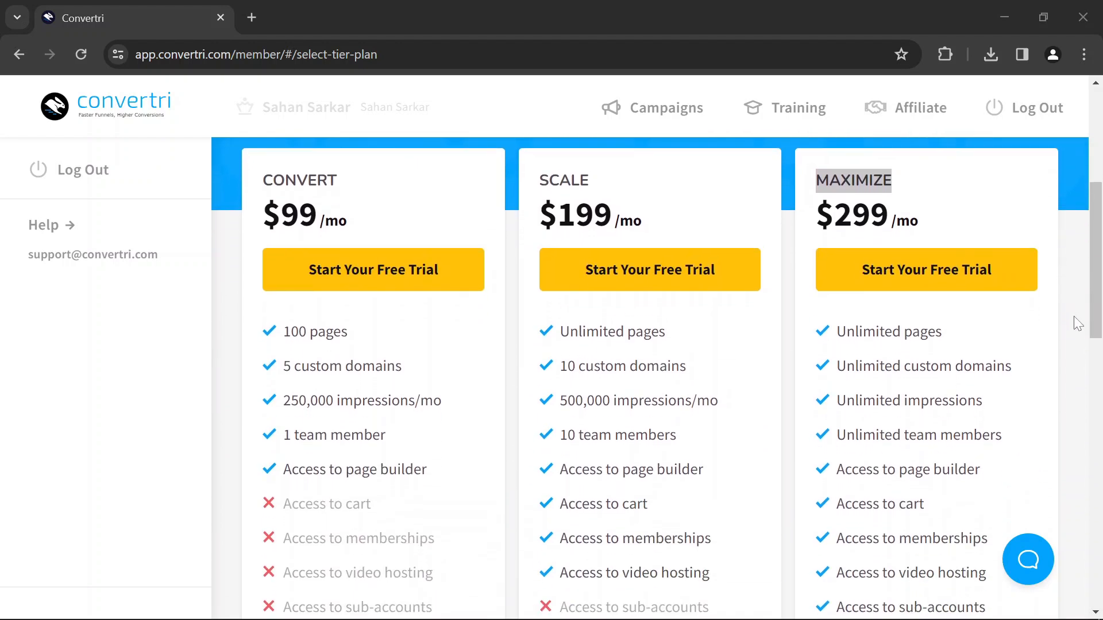
pyautogui.scroll(3)
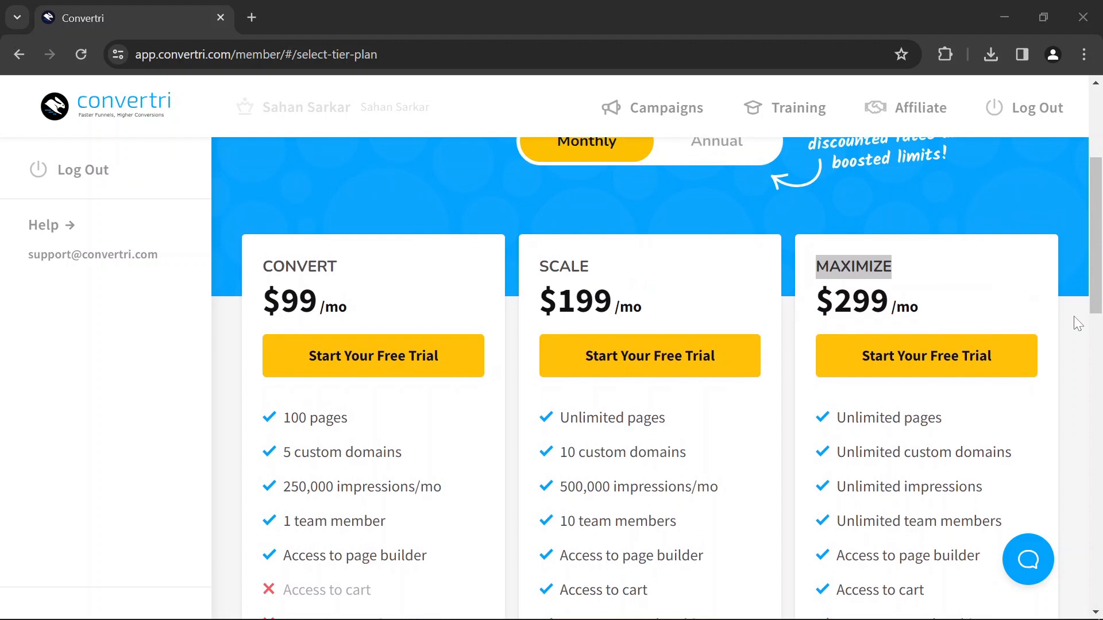
pyautogui.scroll(-3)
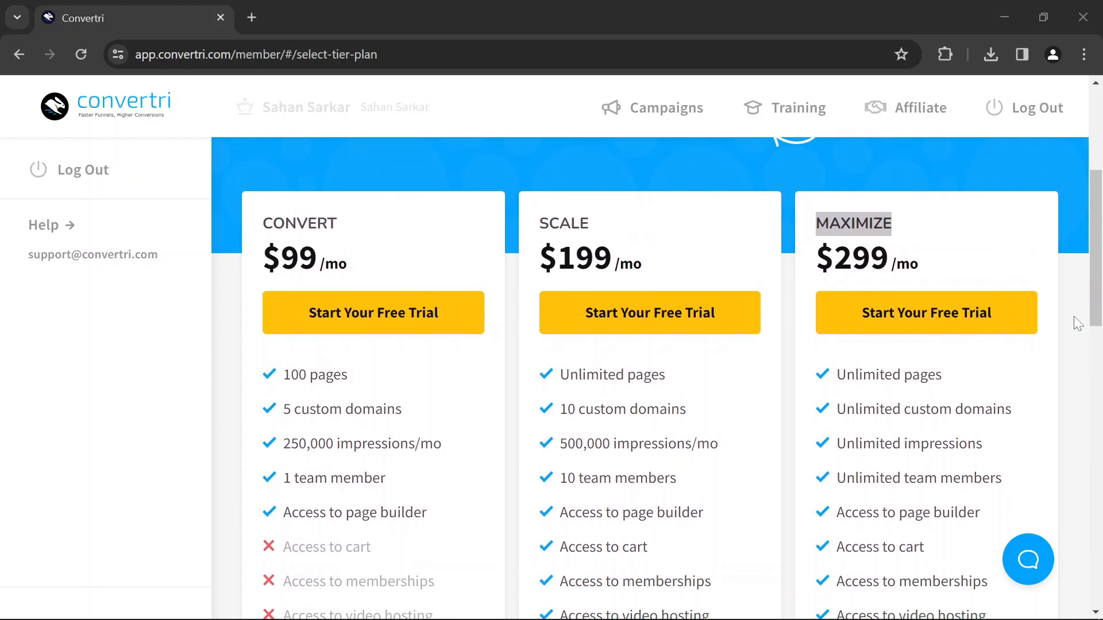
pyautogui.scroll(3)
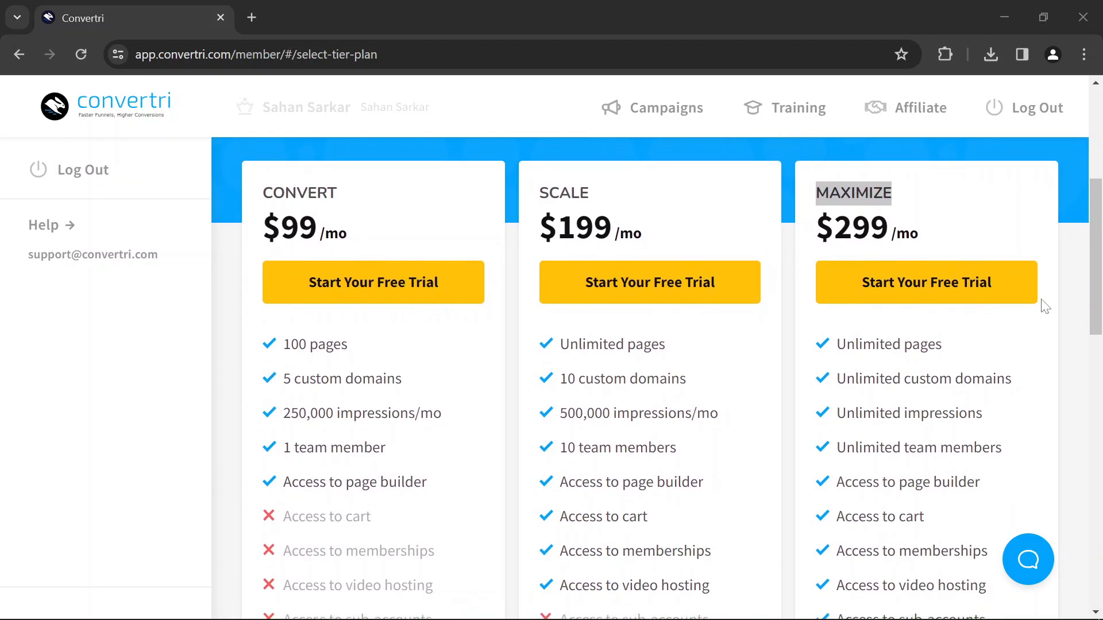
pyautogui.scroll(-3)
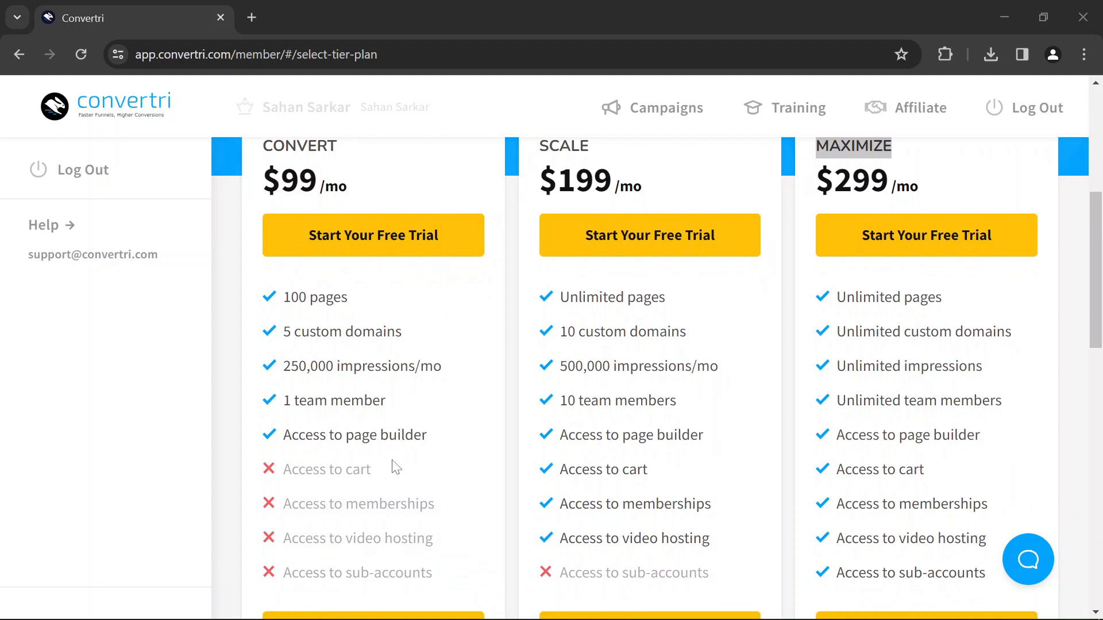
pyautogui.scroll(3)
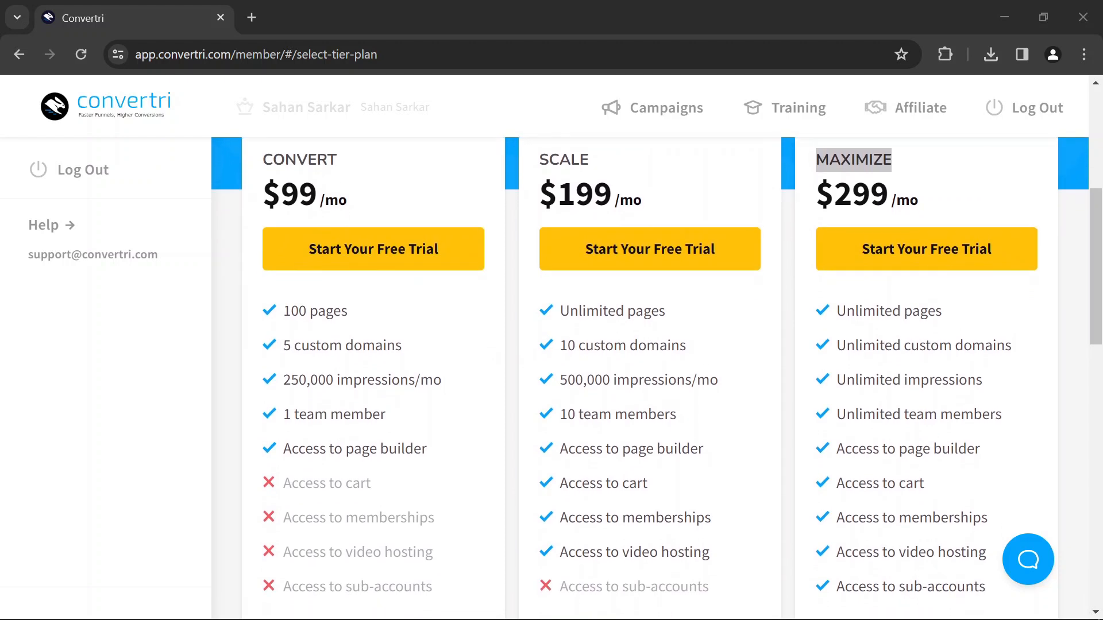
pyautogui.scroll(-3)
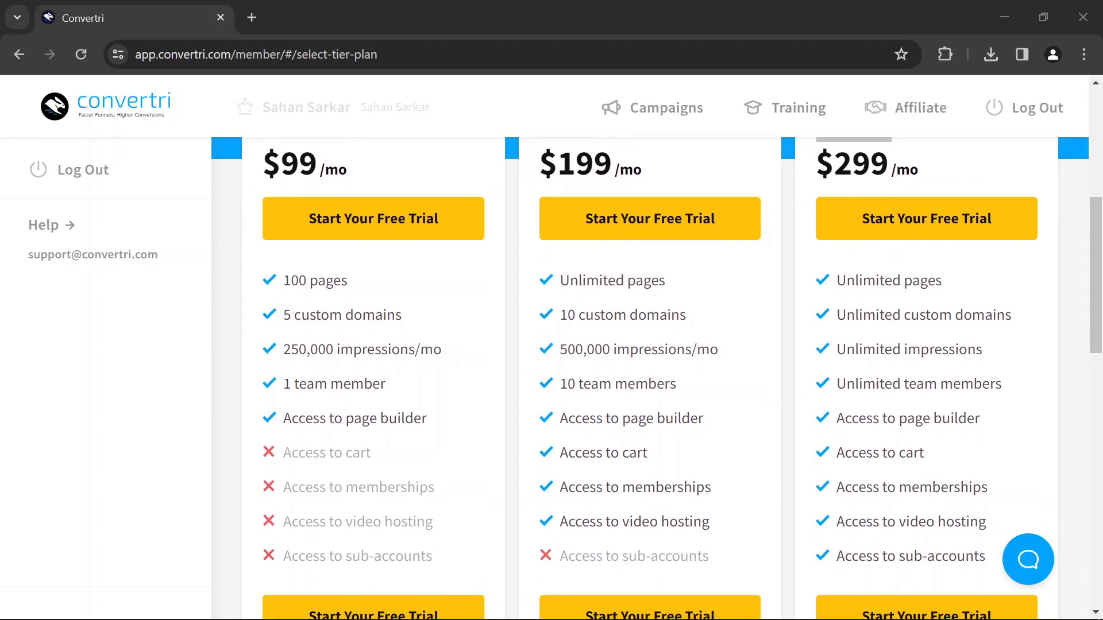
pyautogui.scroll(3)
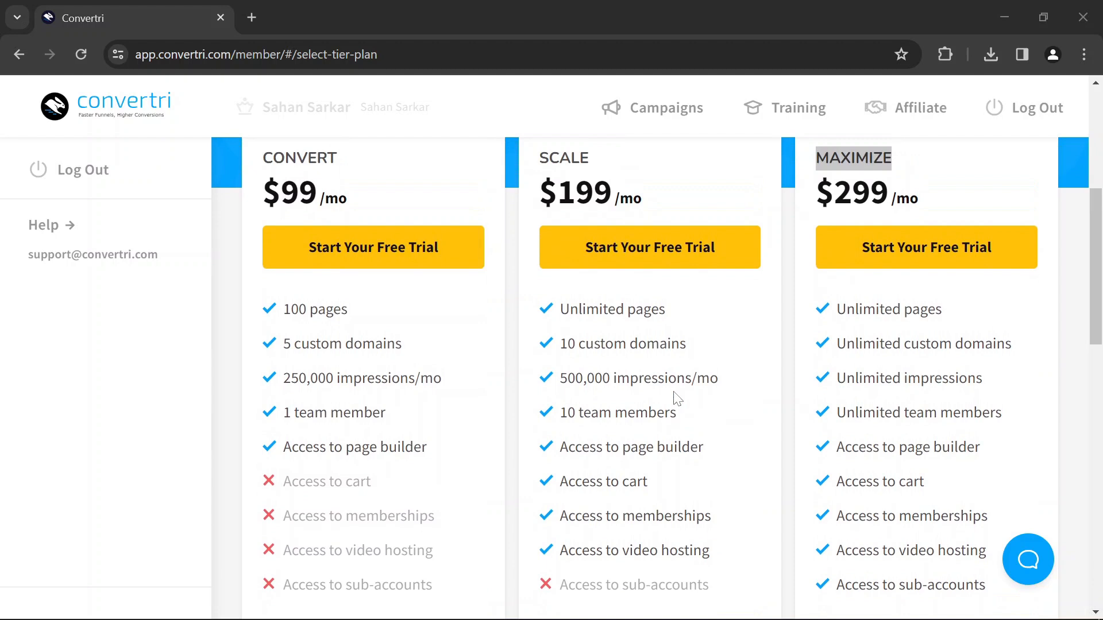
pyautogui.scroll(-3)
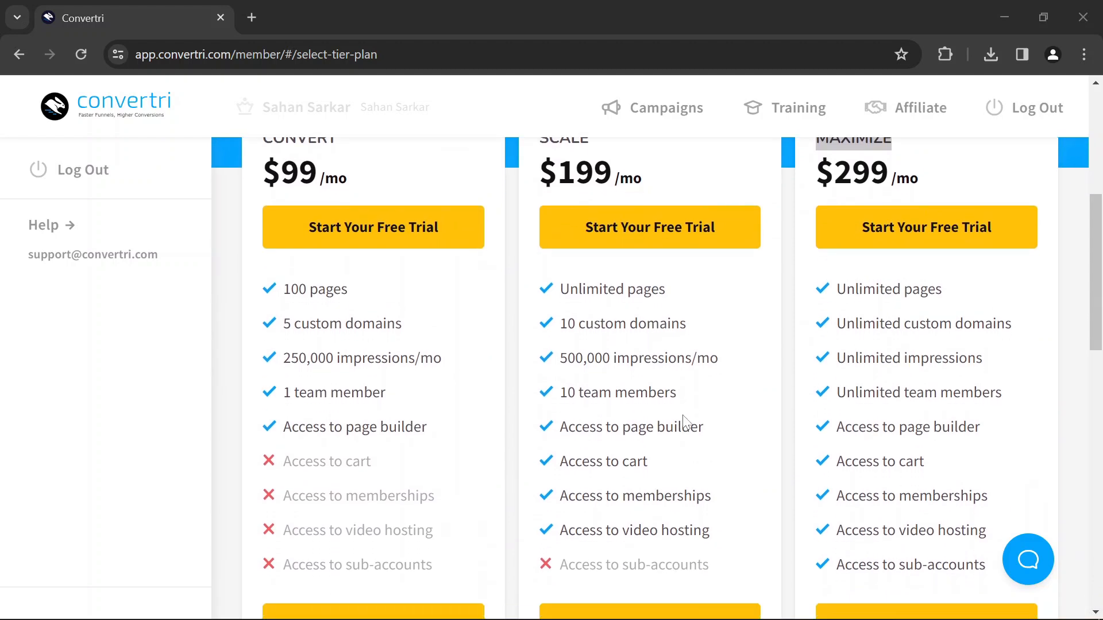
pyautogui.scroll(3)
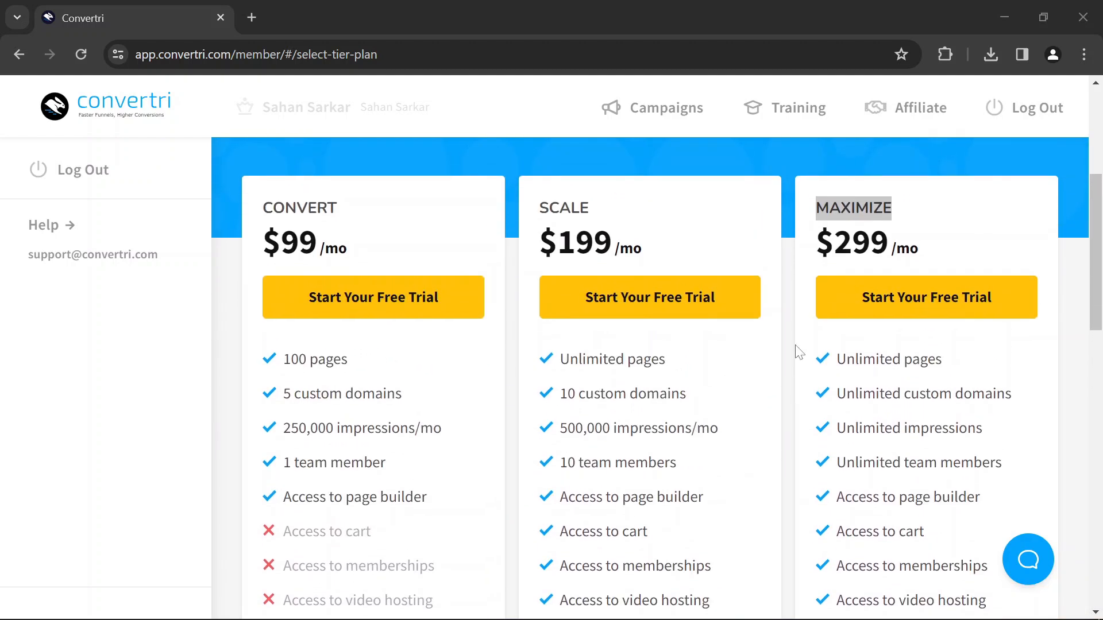
pyautogui.moveTo(955, 280)
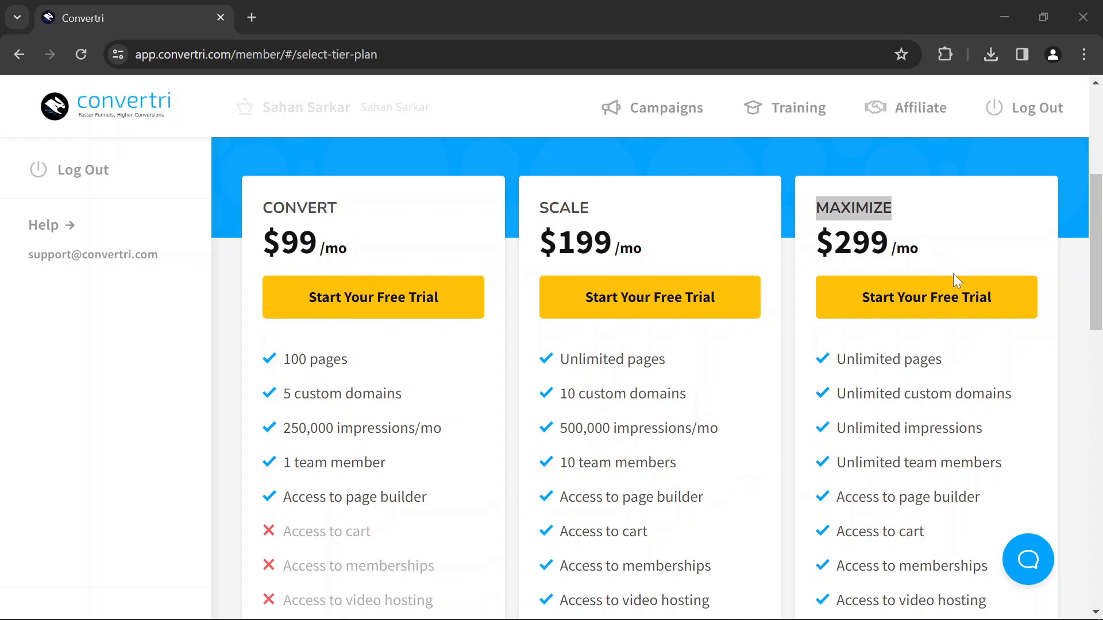
pyautogui.scroll(-3)
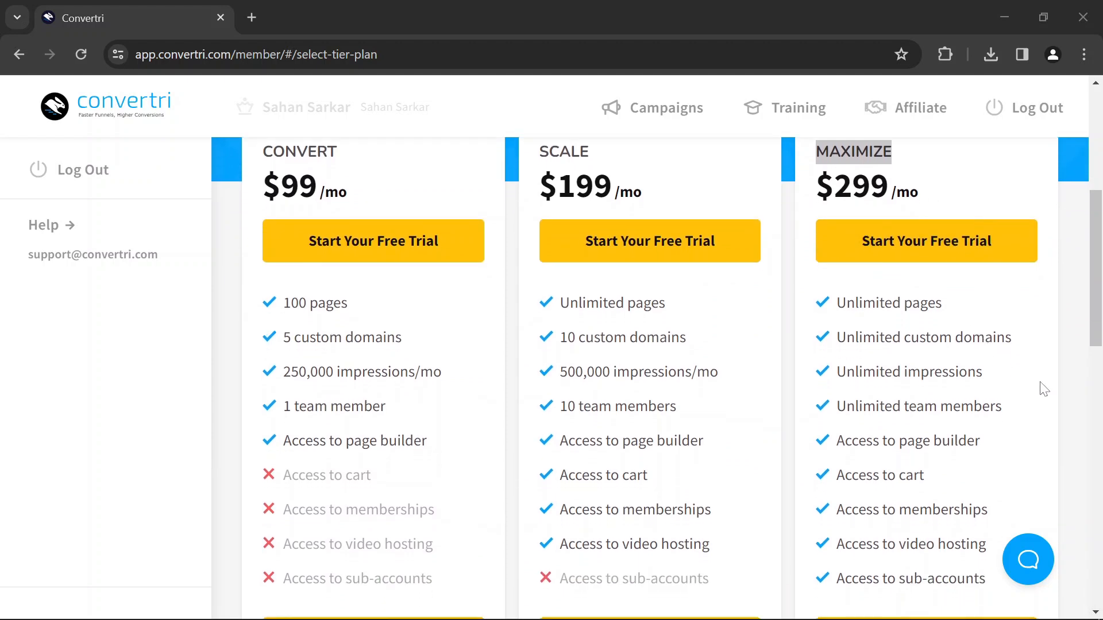
pyautogui.moveTo(1049, 413)
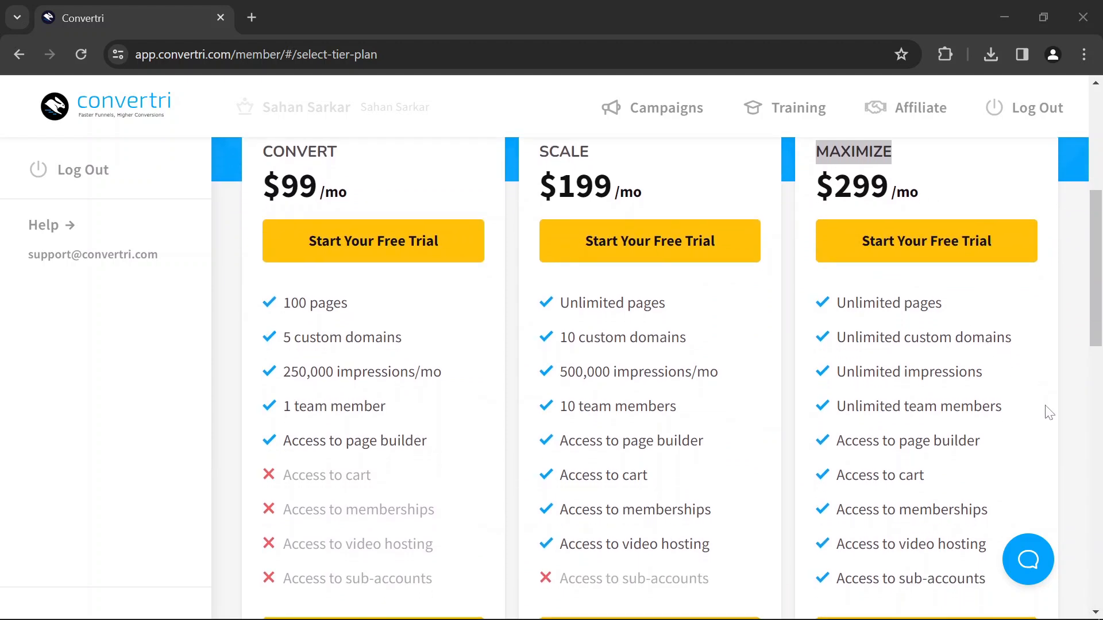
pyautogui.scroll(-3)
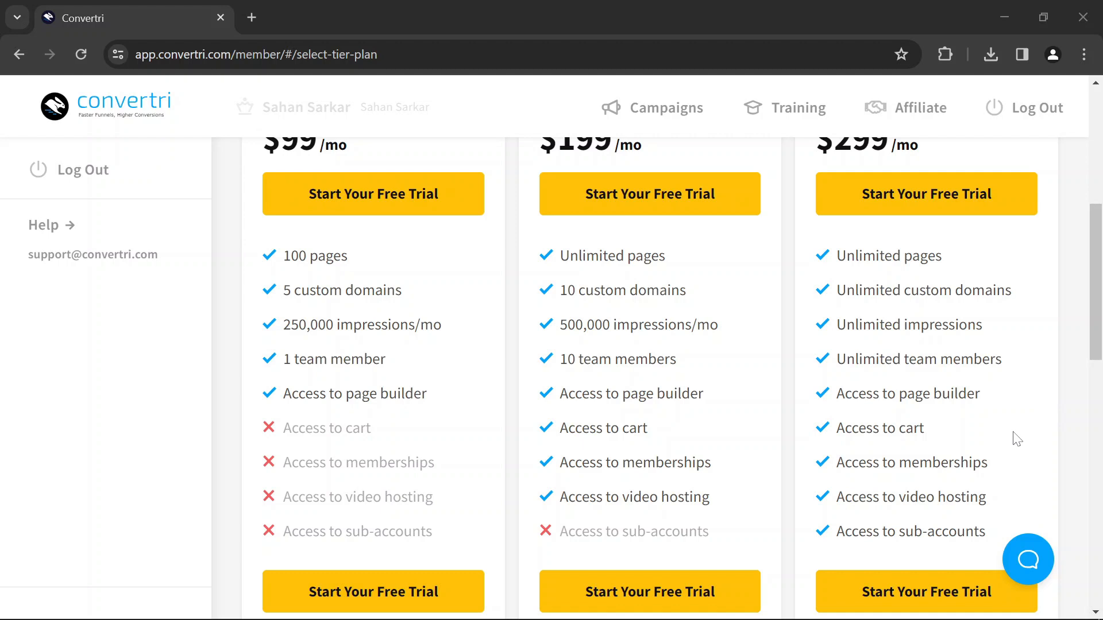
pyautogui.scroll(-3)
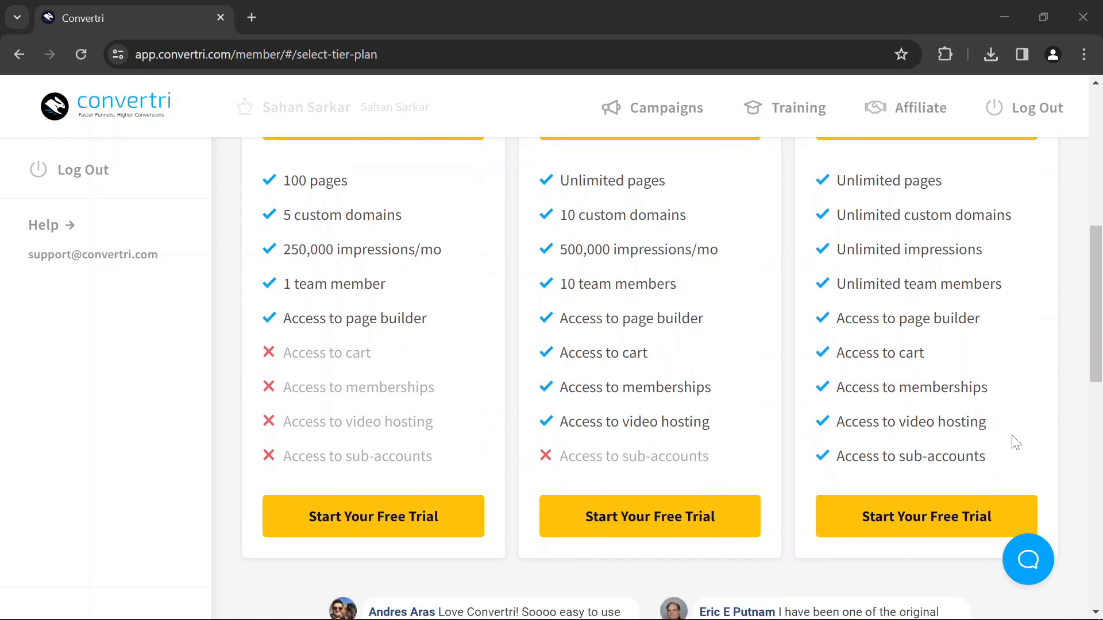
pyautogui.scroll(-3)
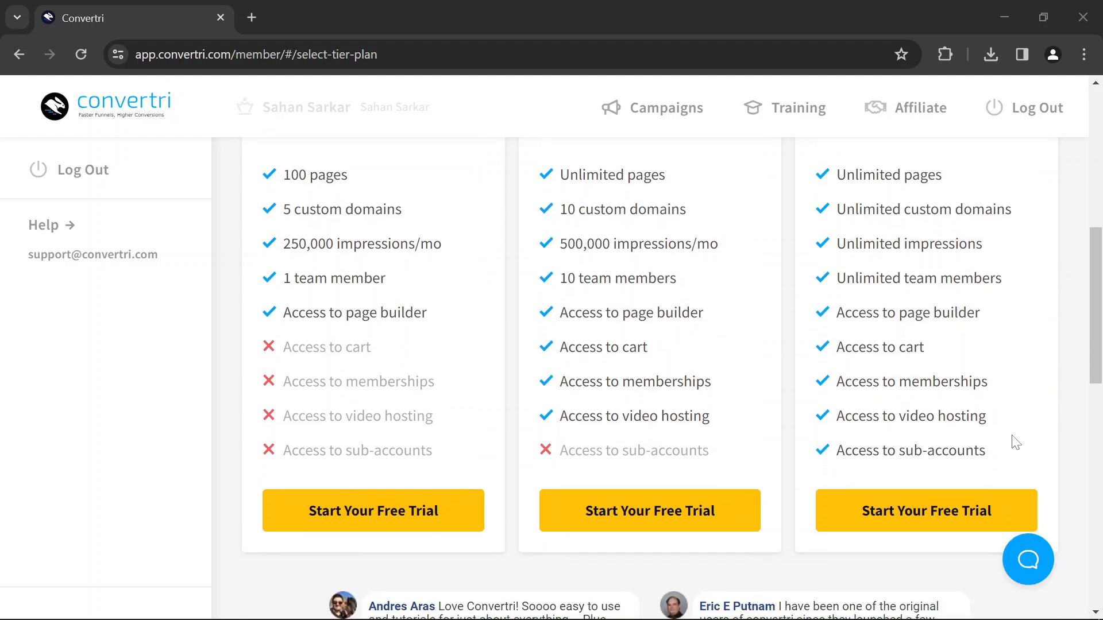
pyautogui.scroll(-3)
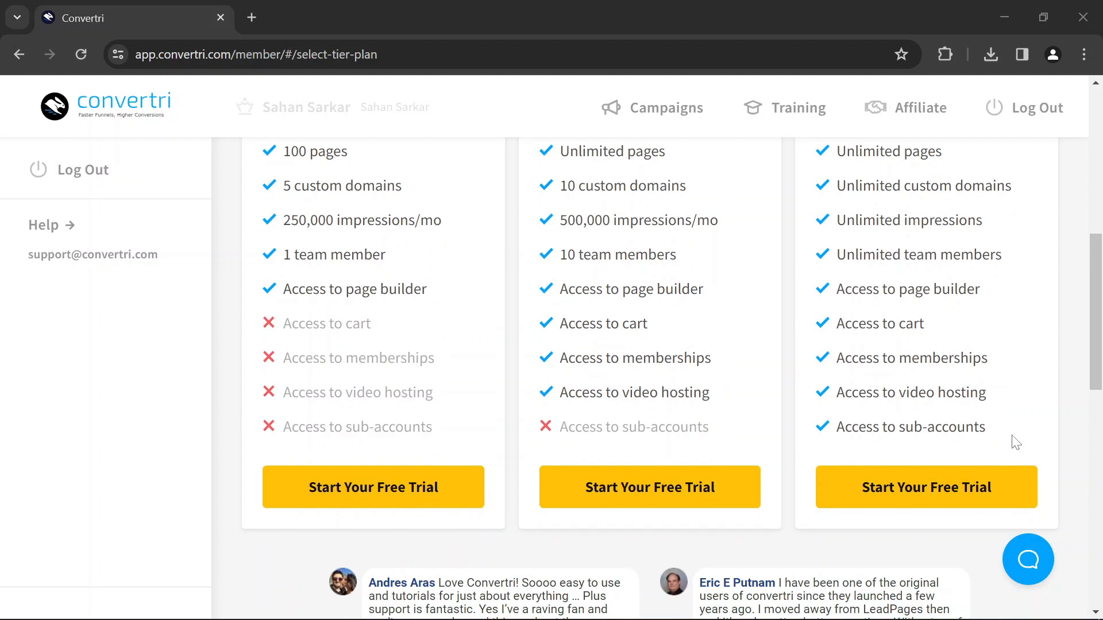
pyautogui.scroll(3)
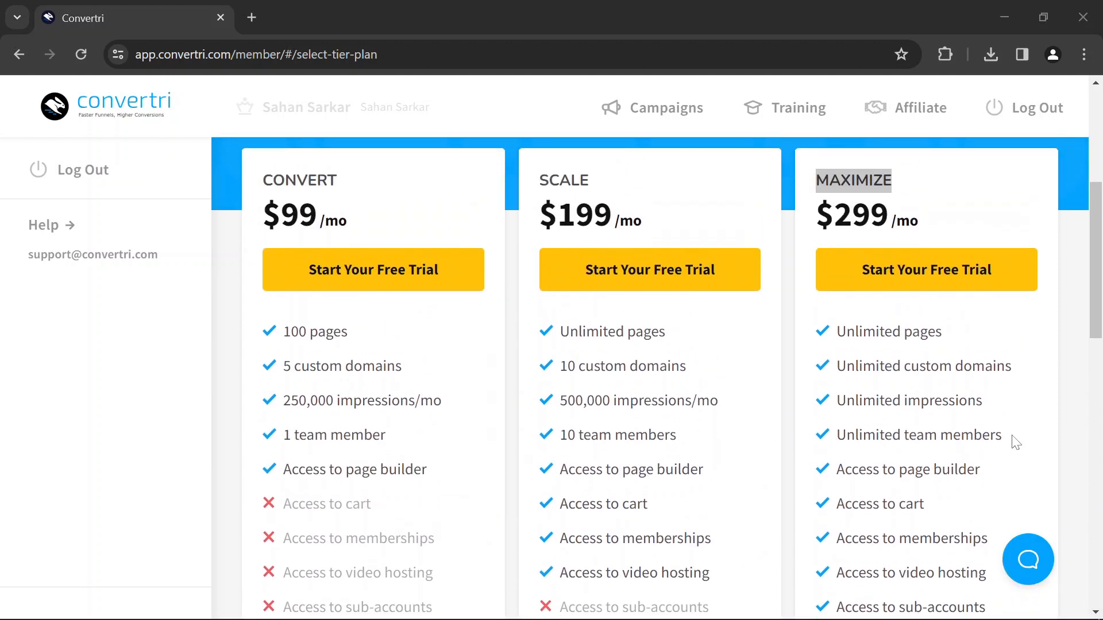
pyautogui.scroll(3)
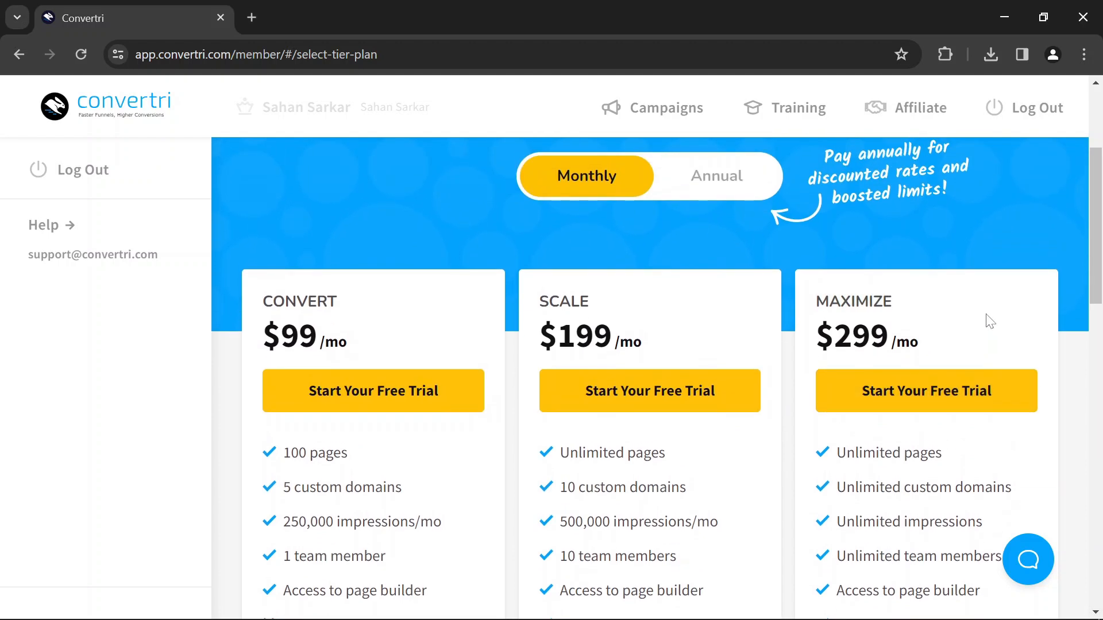
pyautogui.scroll(3)
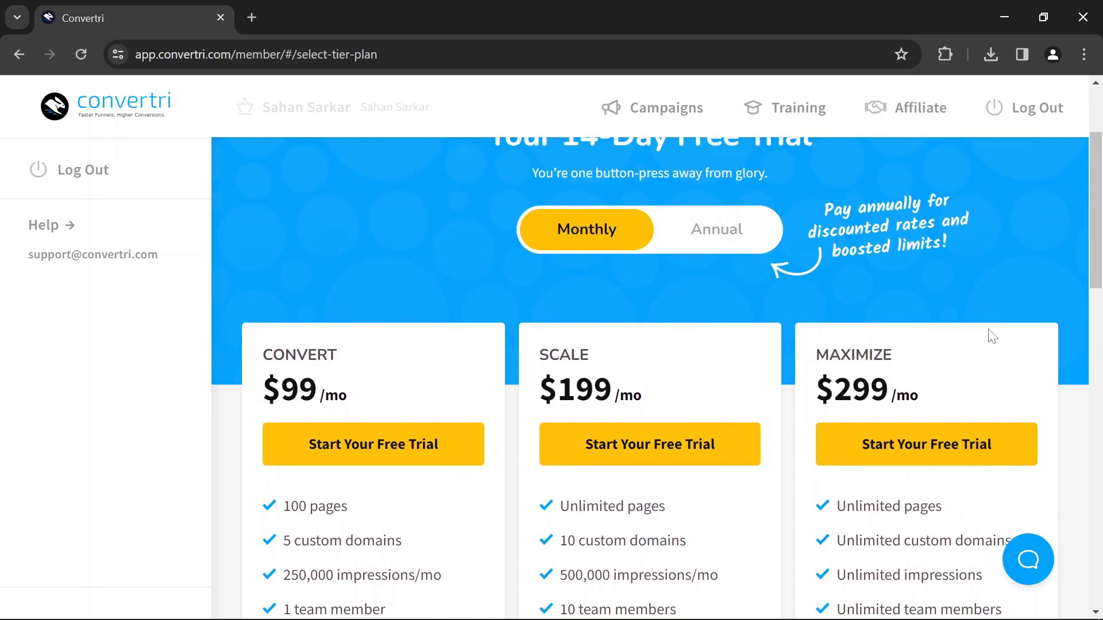
pyautogui.scroll(3)
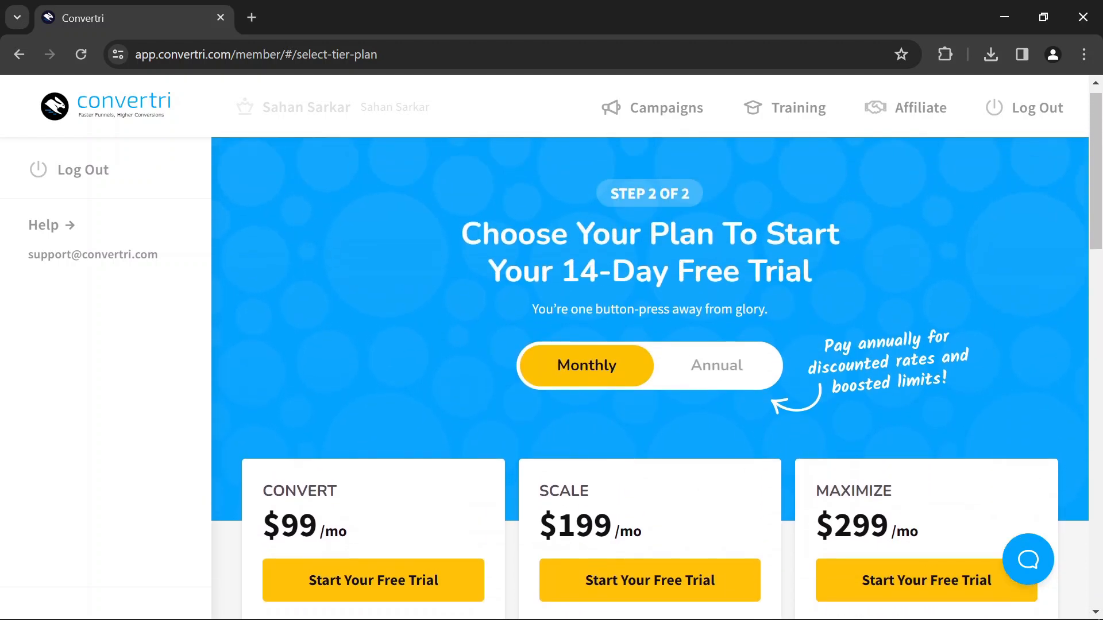
pyautogui.scroll(-3)
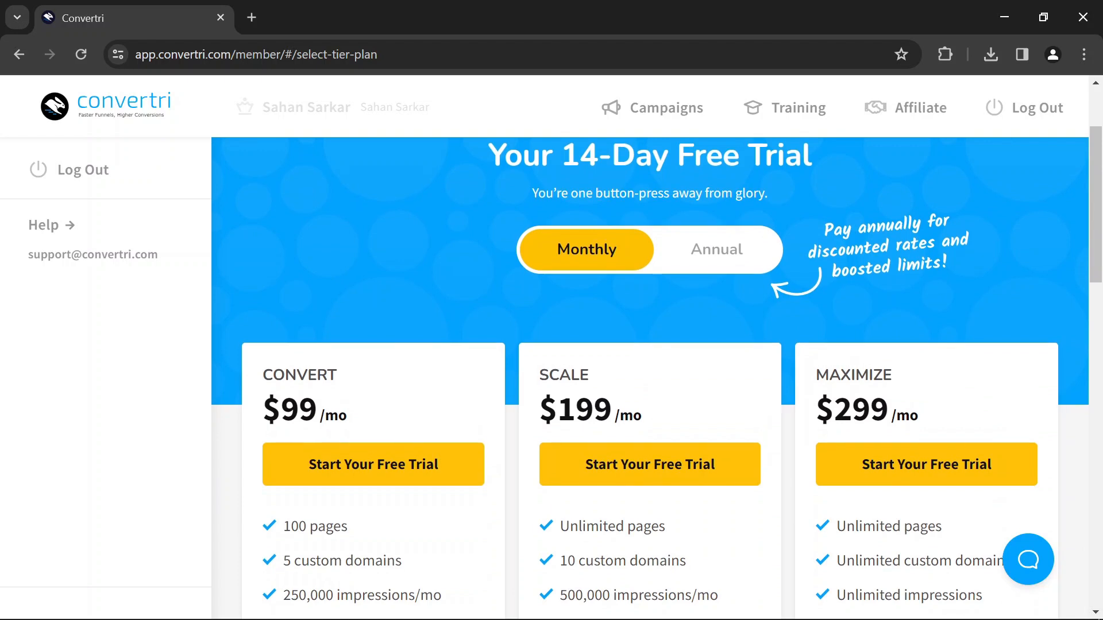
pyautogui.scroll(-3)
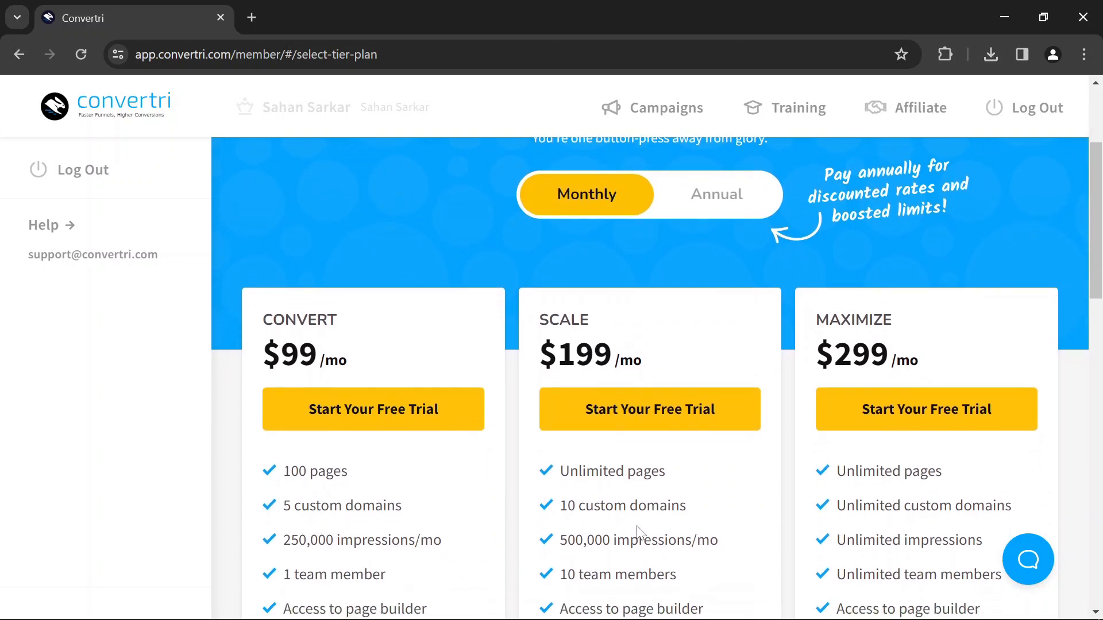
pyautogui.scroll(3)
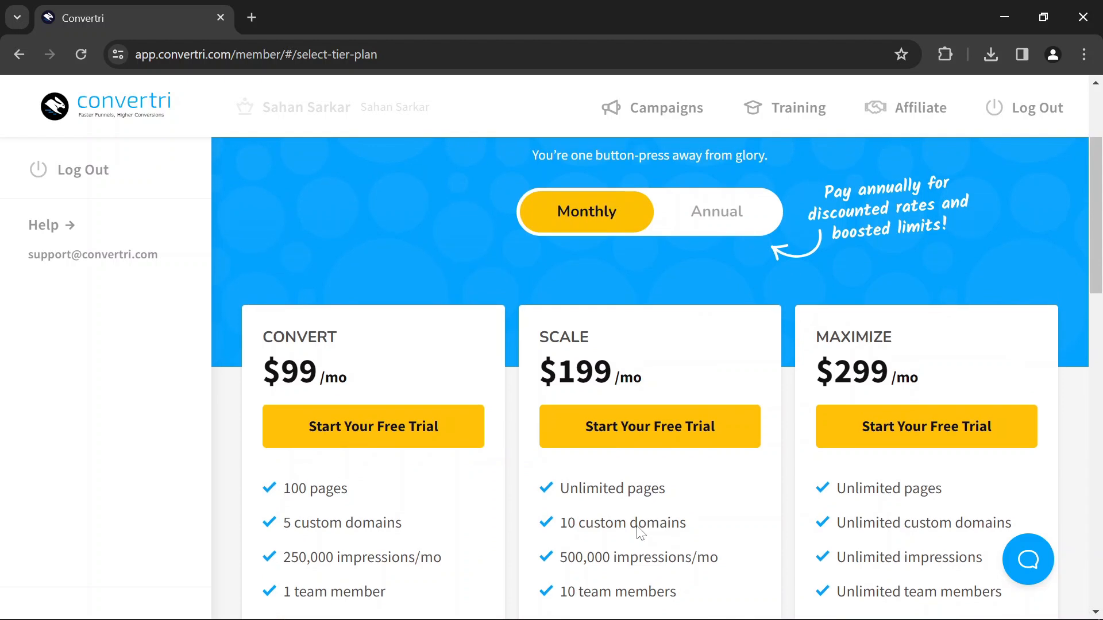
pyautogui.scroll(3)
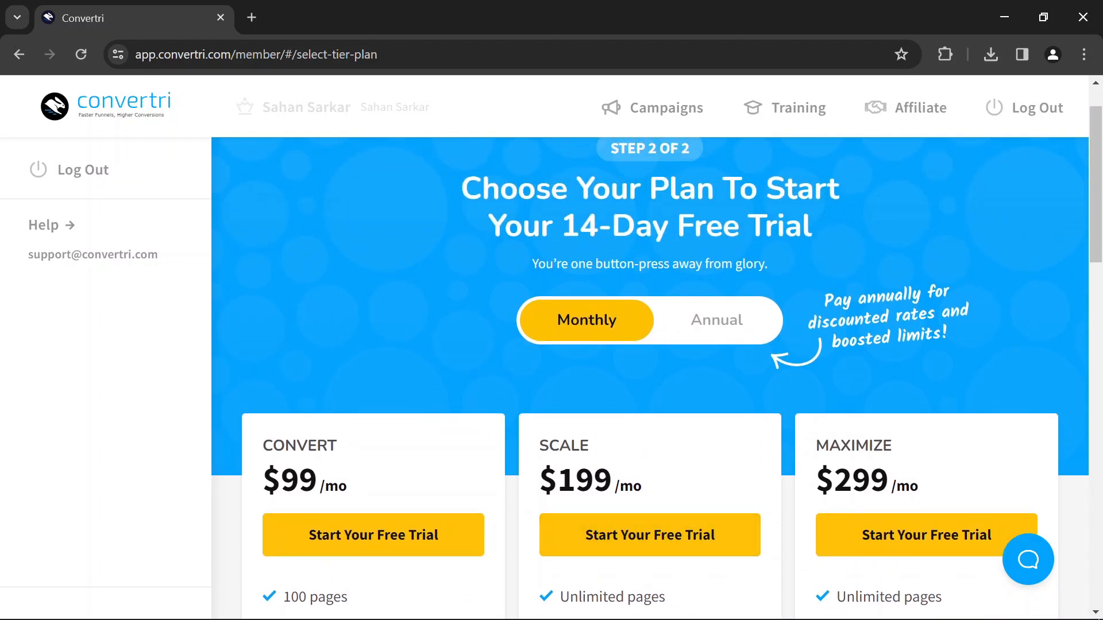
pyautogui.scroll(-3)
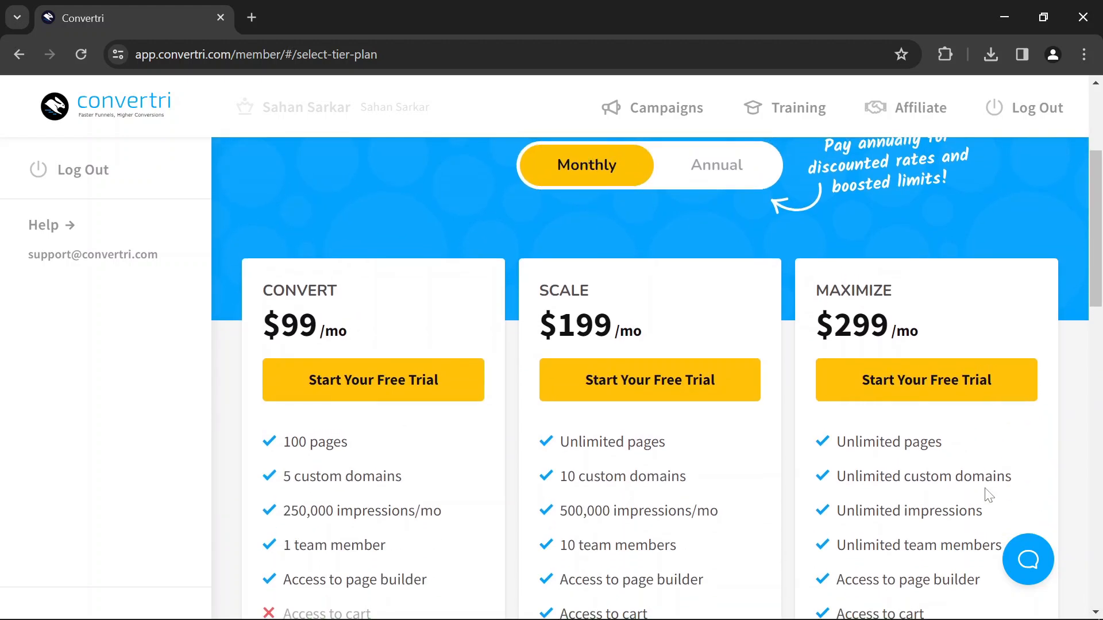
pyautogui.scroll(3)
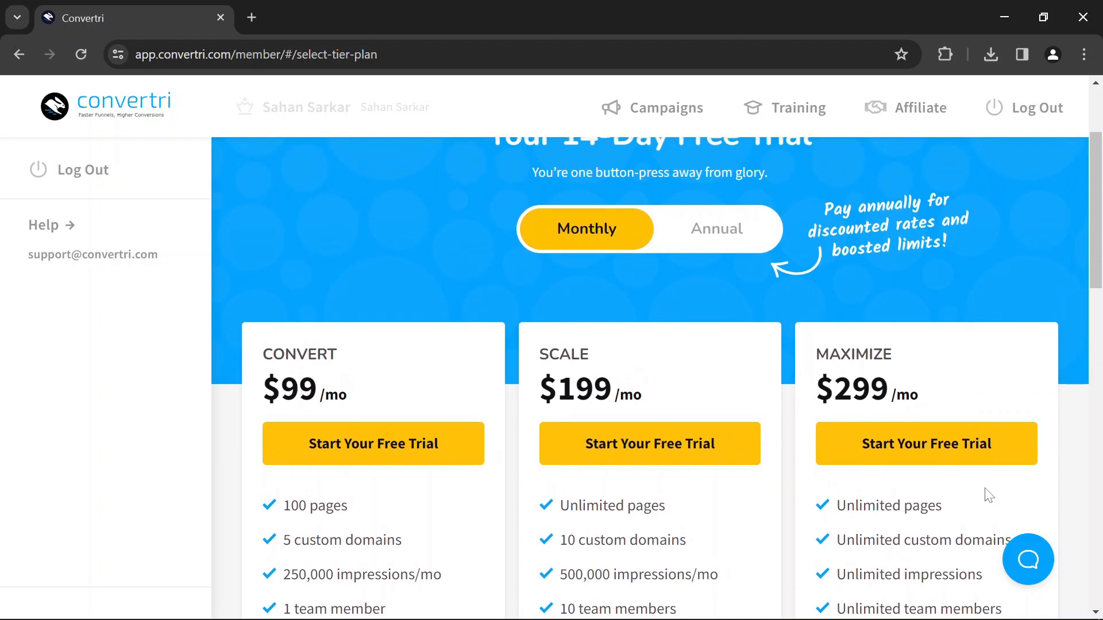
pyautogui.scroll(3)
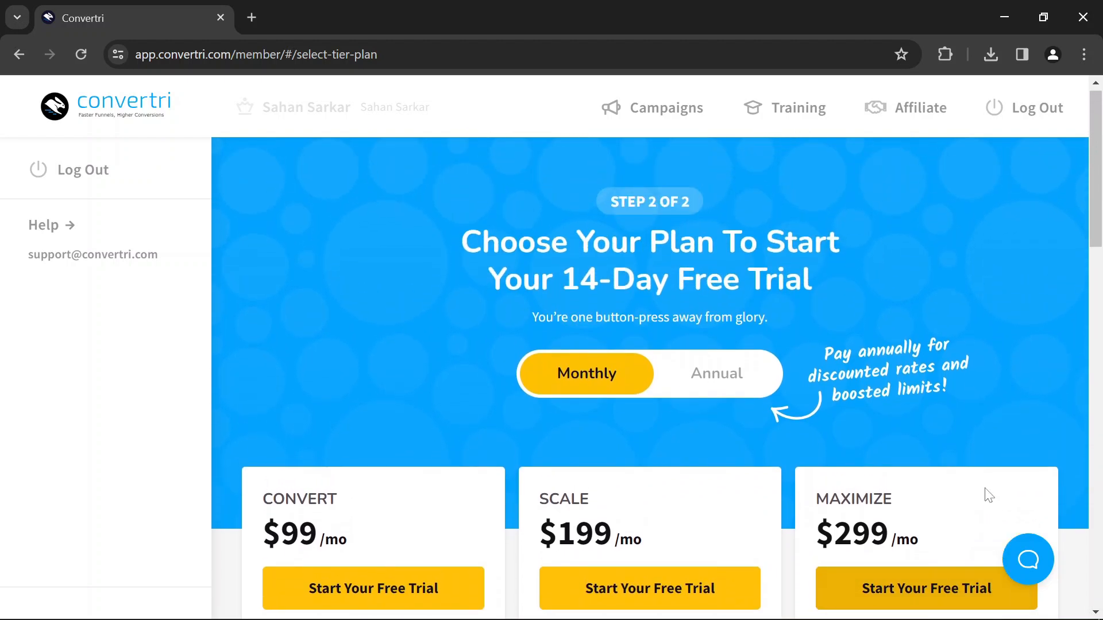